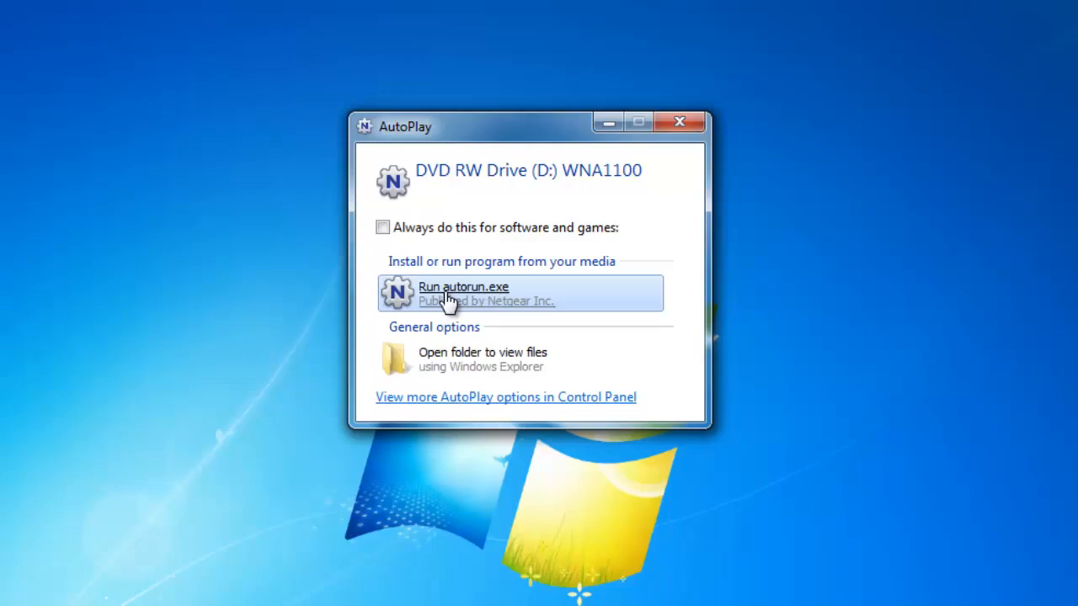
Run autorun.exe from AutoPlay to start the NETGEAR Resource CD welcome screen.
click(463, 293)
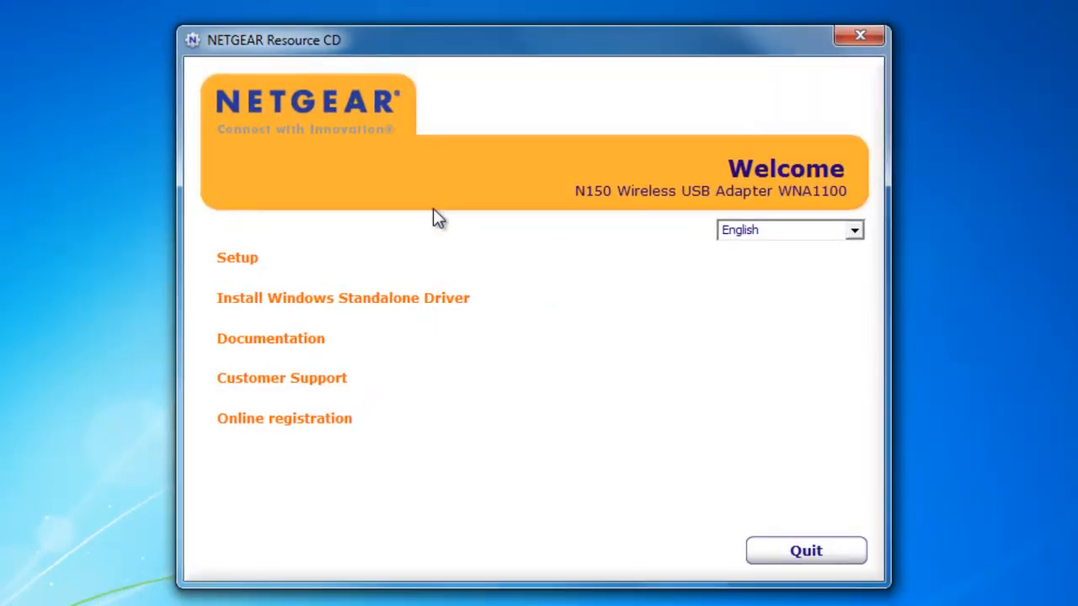
mouse_move(372, 298)
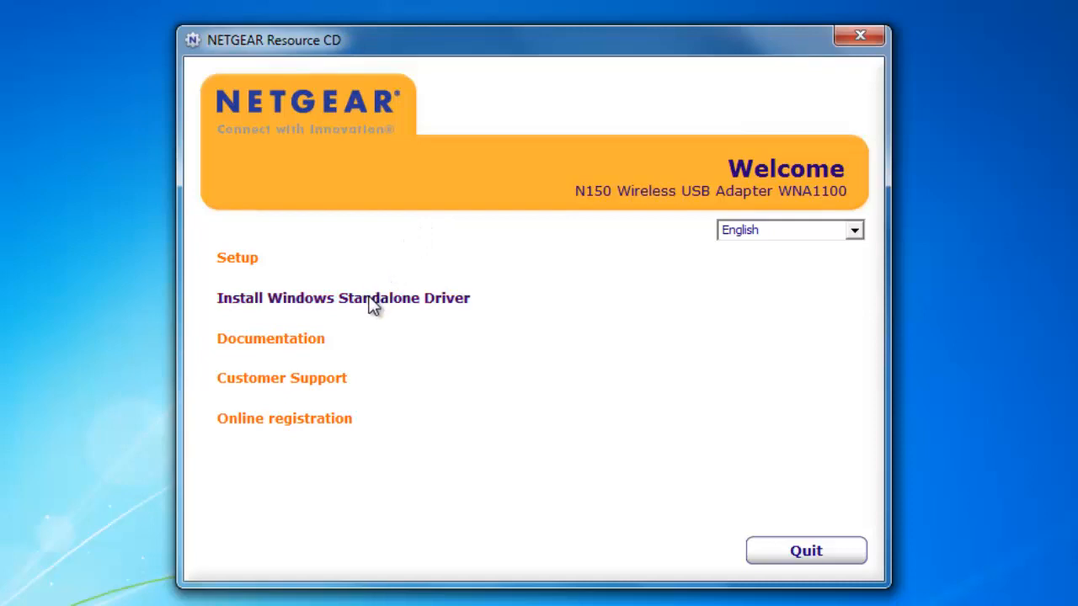
mouse_move(367, 311)
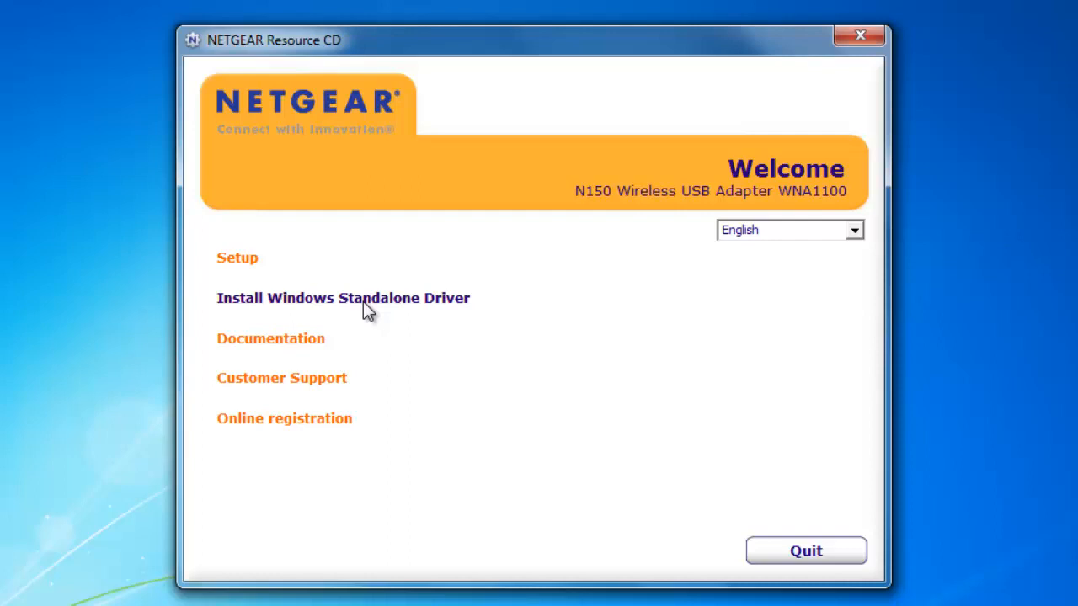
mouse_move(239, 258)
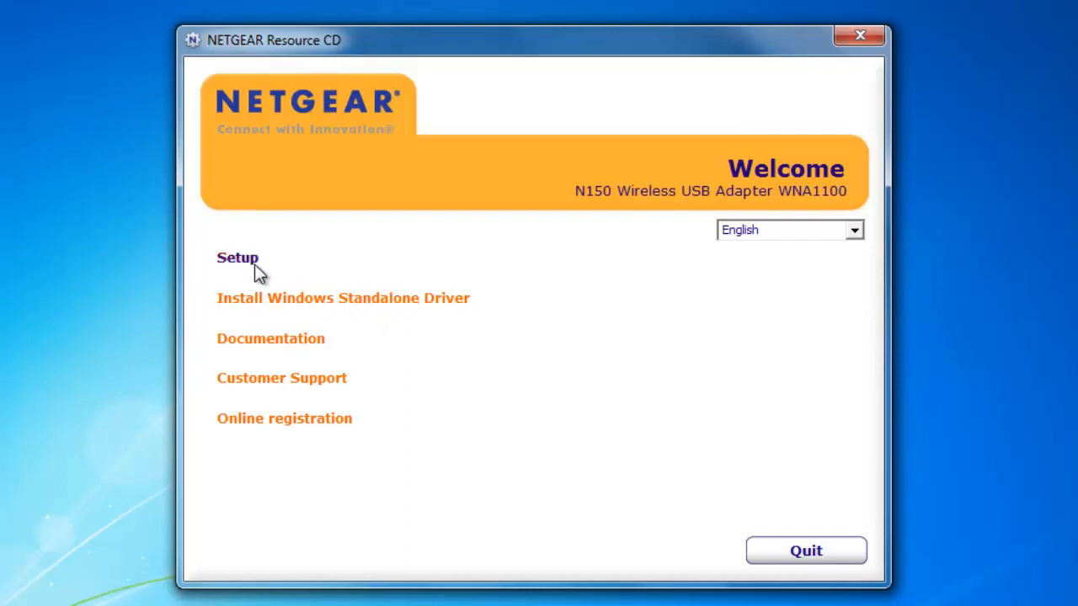
mouse_move(250, 271)
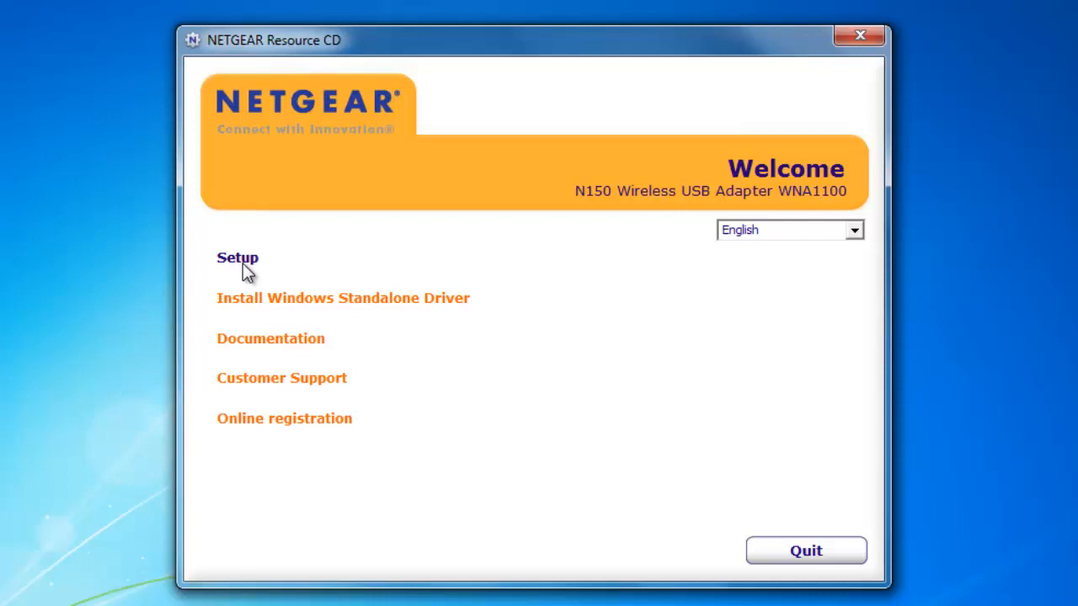
mouse_move(253, 298)
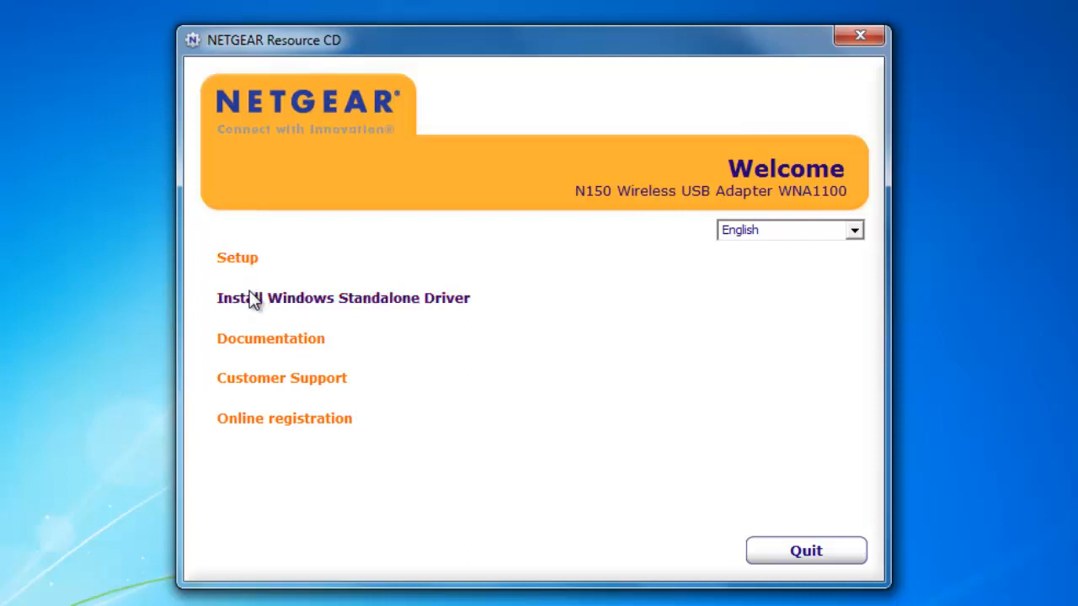
mouse_move(256, 311)
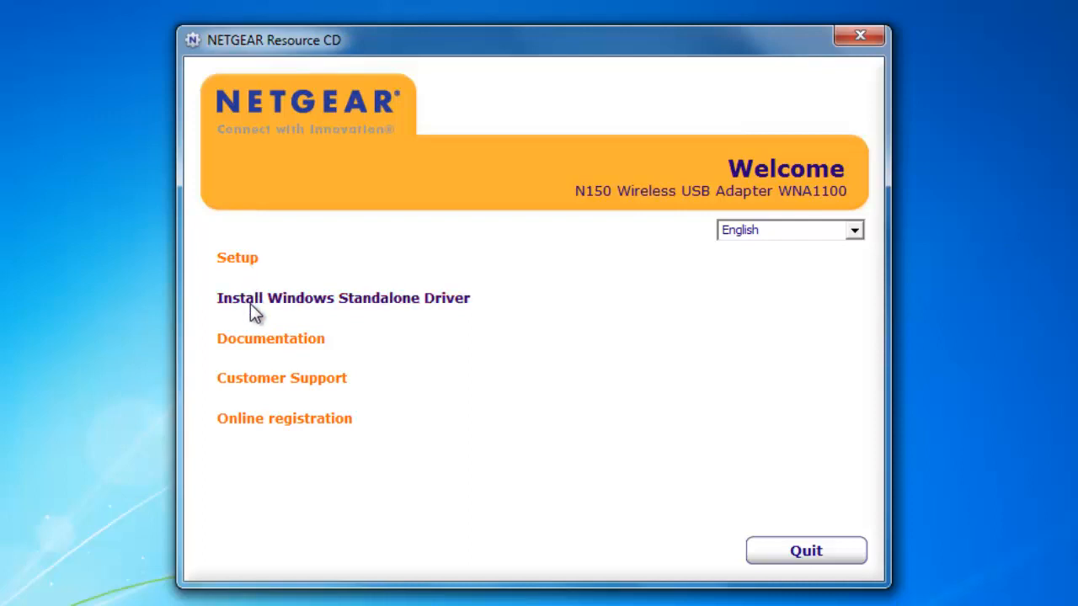
Install the Windows standalone driver with the WNA1100 adapter plugged in and finish setup.
click(344, 298)
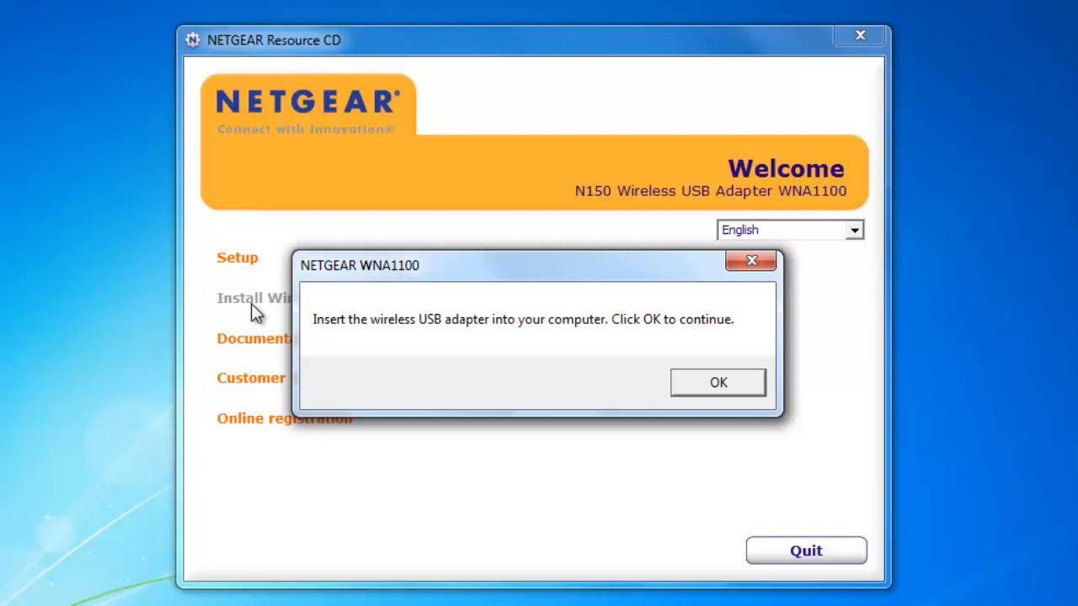
click(718, 383)
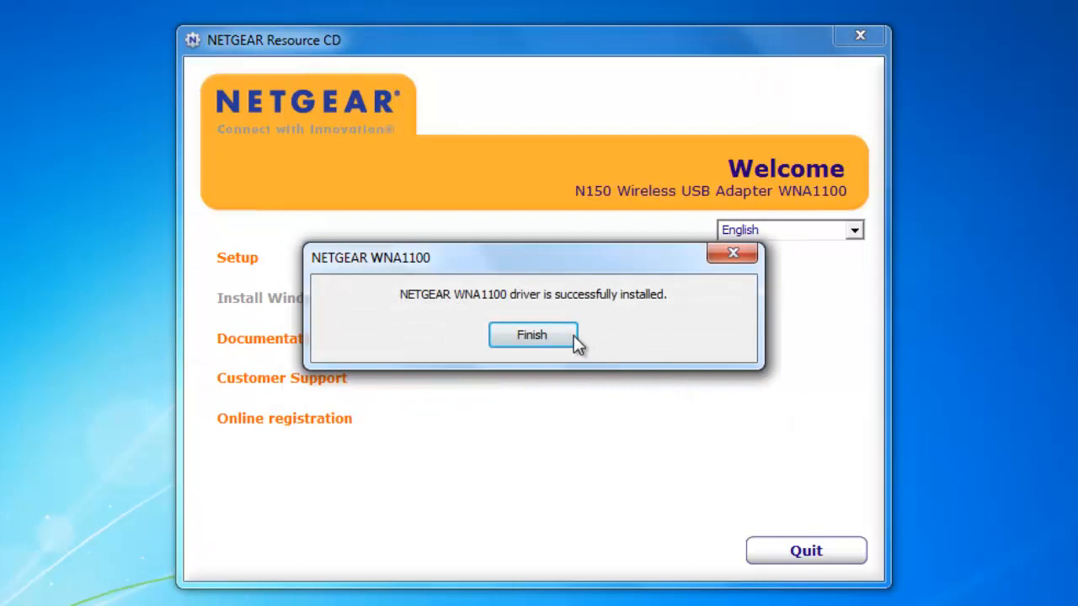
click(532, 335)
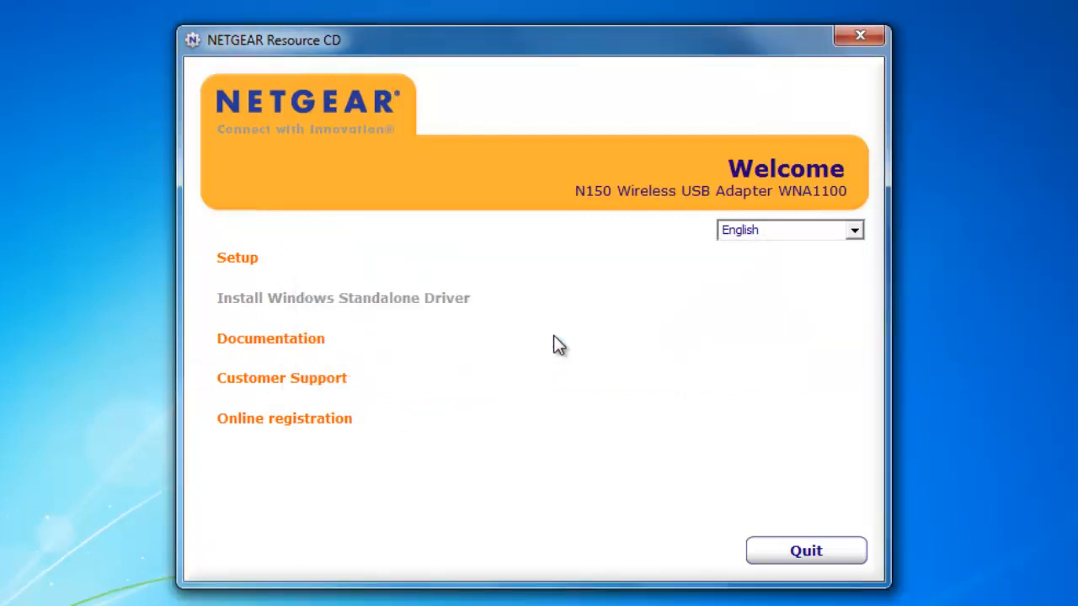
mouse_move(650, 192)
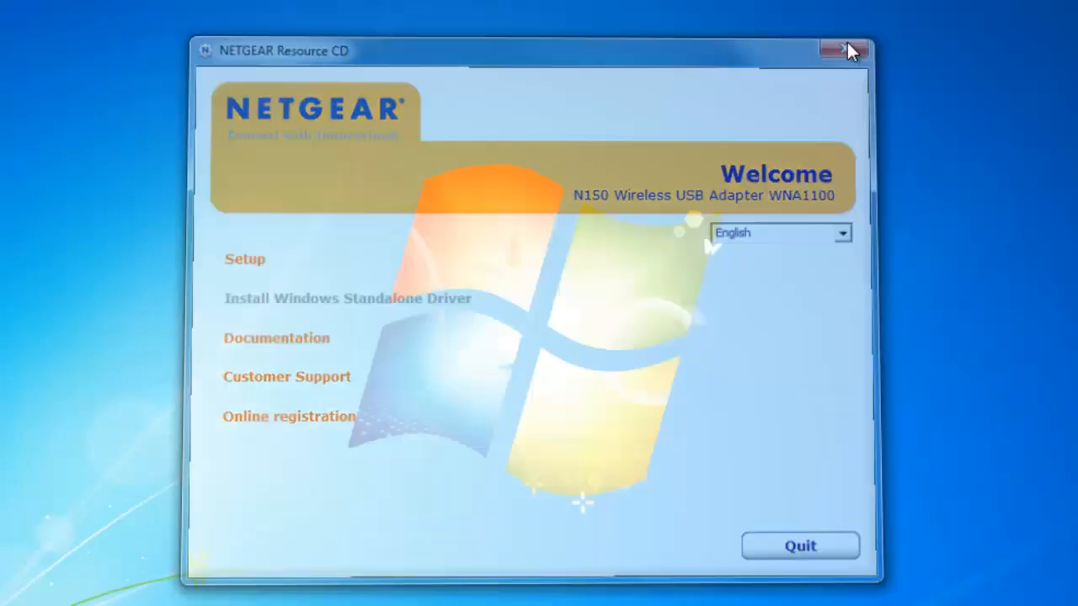
Close the Resource CD and show available wireless networks from the tray icon.
click(846, 50)
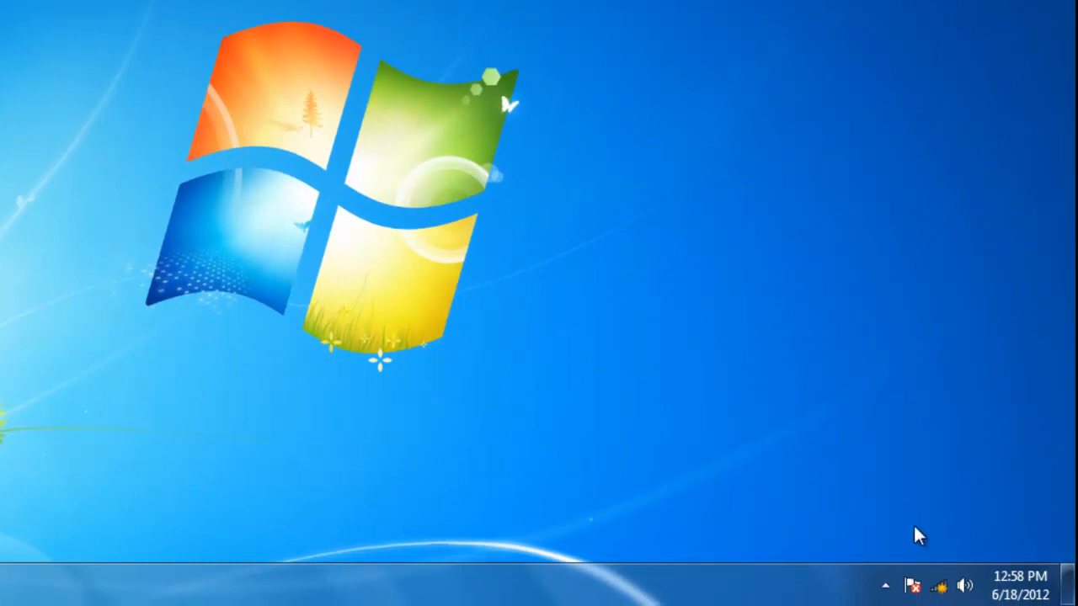
mouse_move(939, 587)
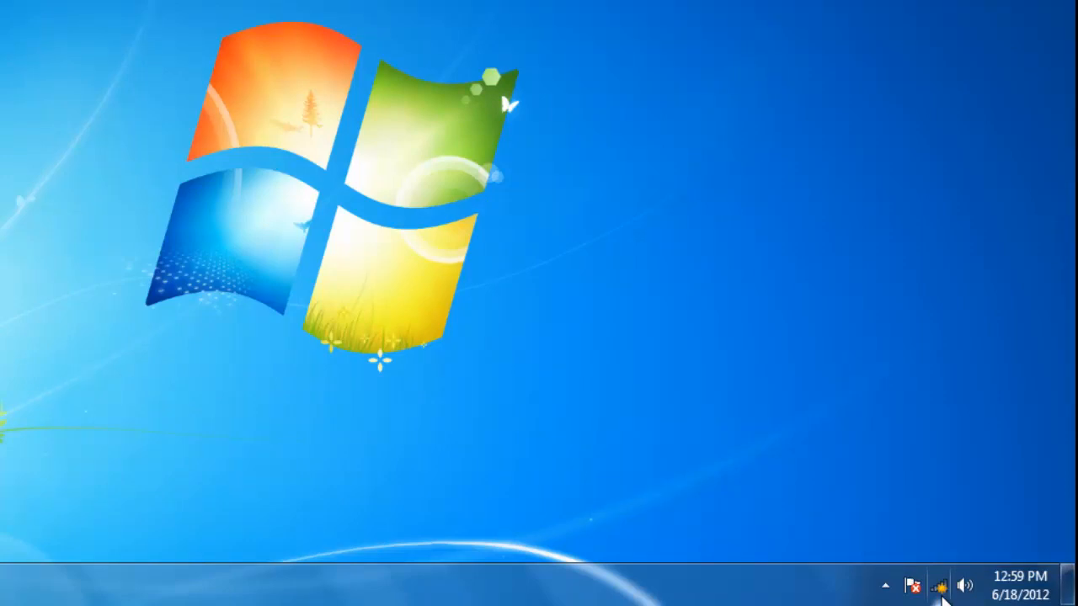
click(938, 586)
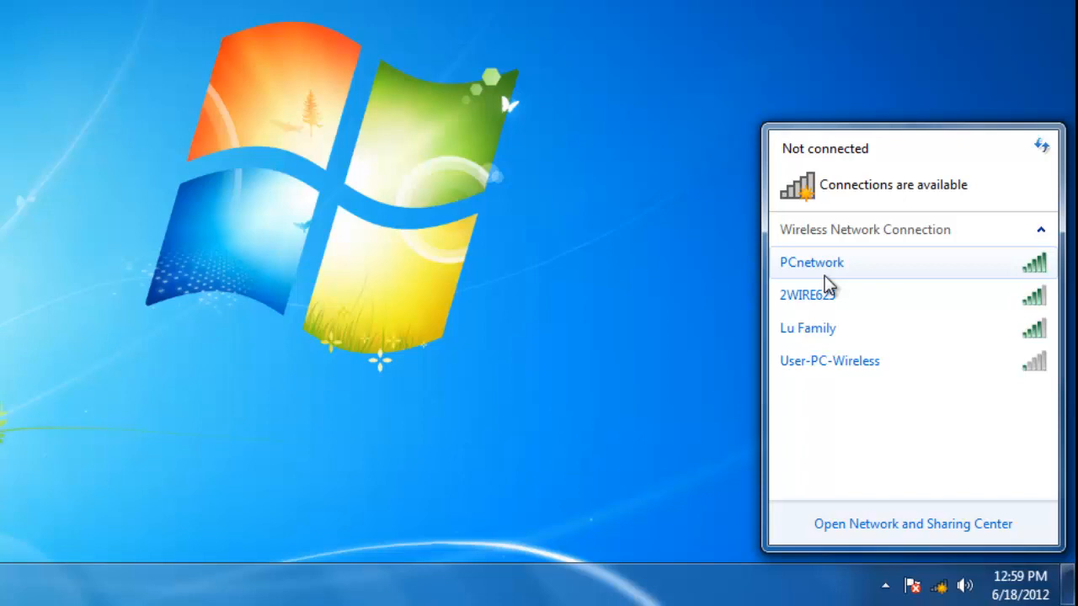
Connect to PCnetwork with 'Connect automatically' enabled, reaching the security key prompt.
click(812, 262)
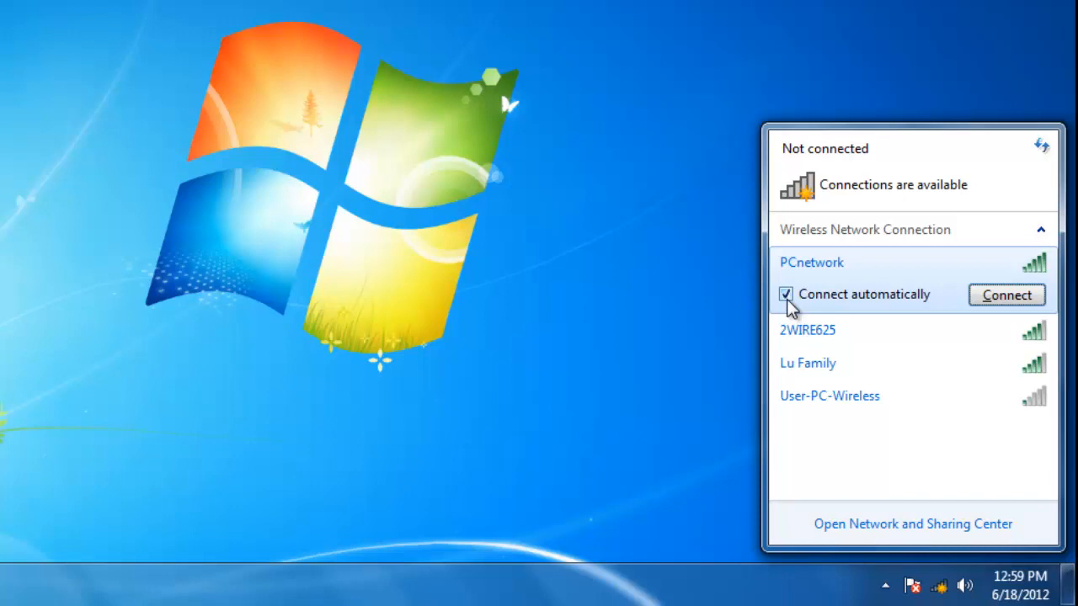
mouse_move(857, 305)
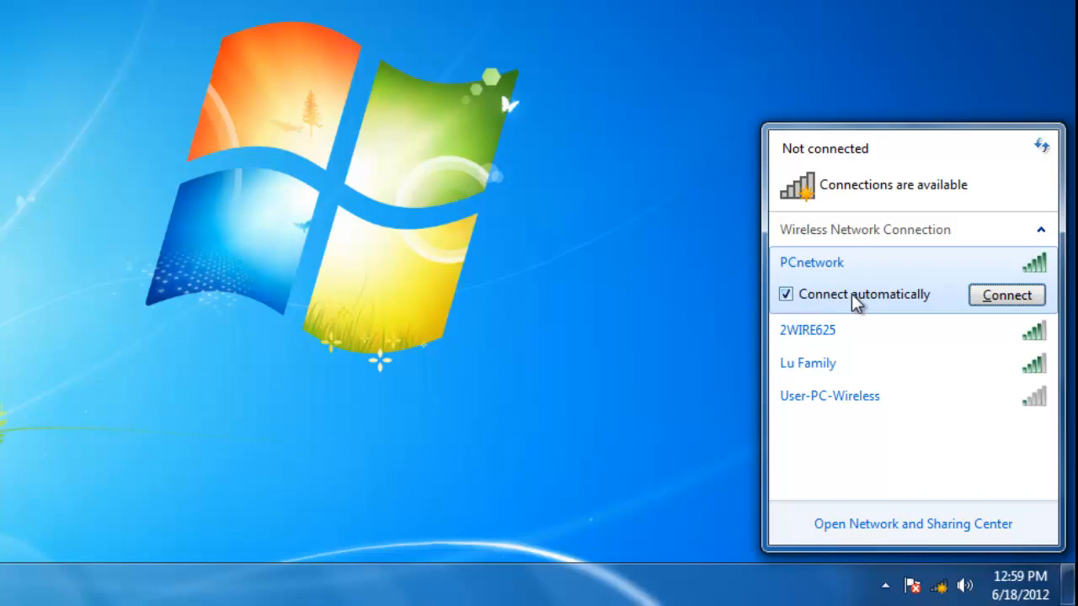
mouse_move(890, 306)
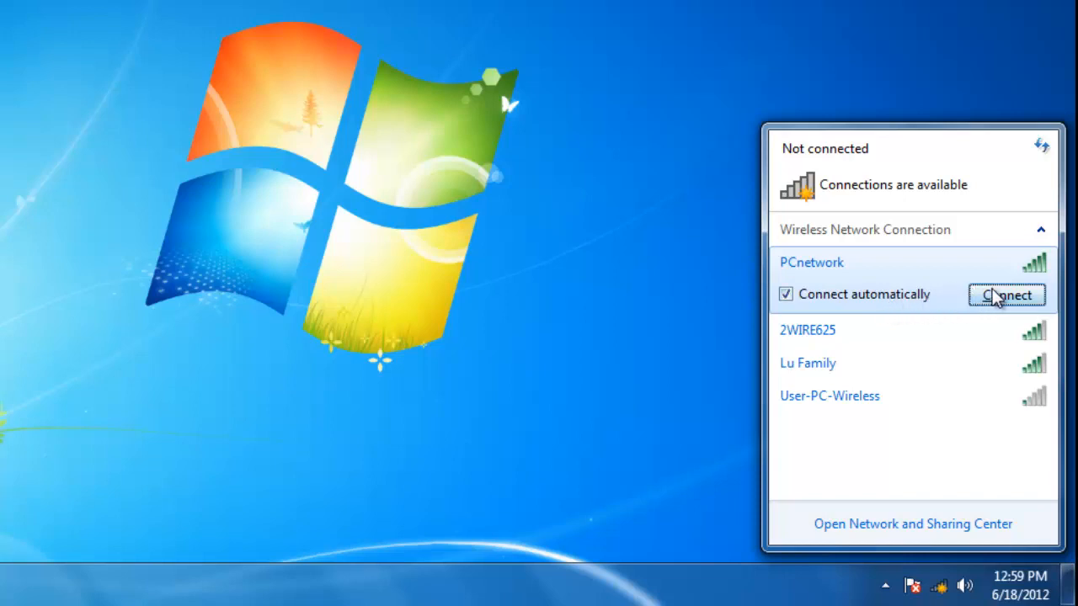
click(1007, 295)
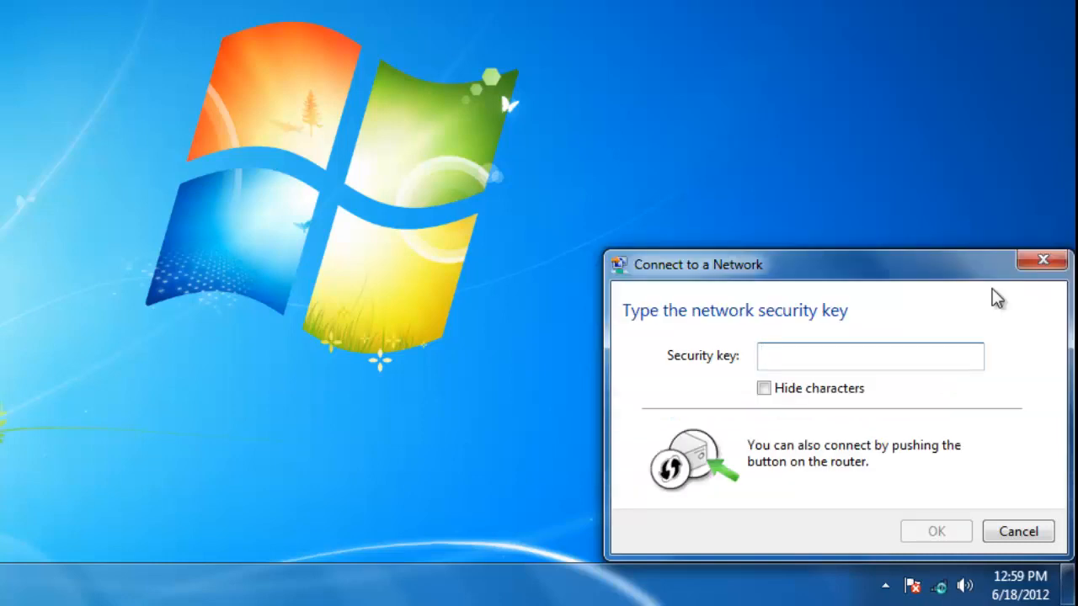
click(869, 354)
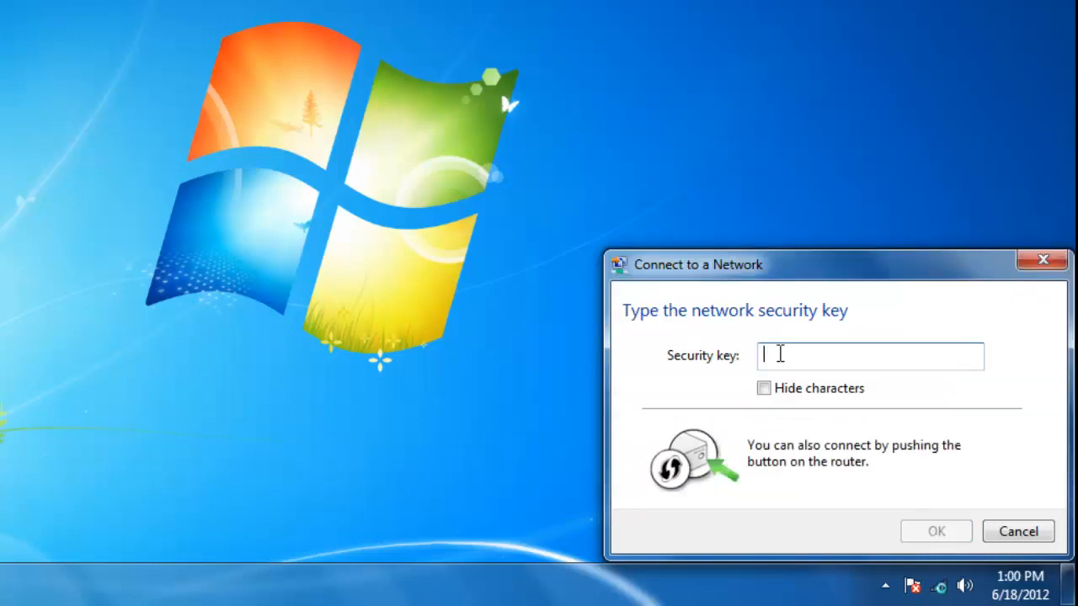
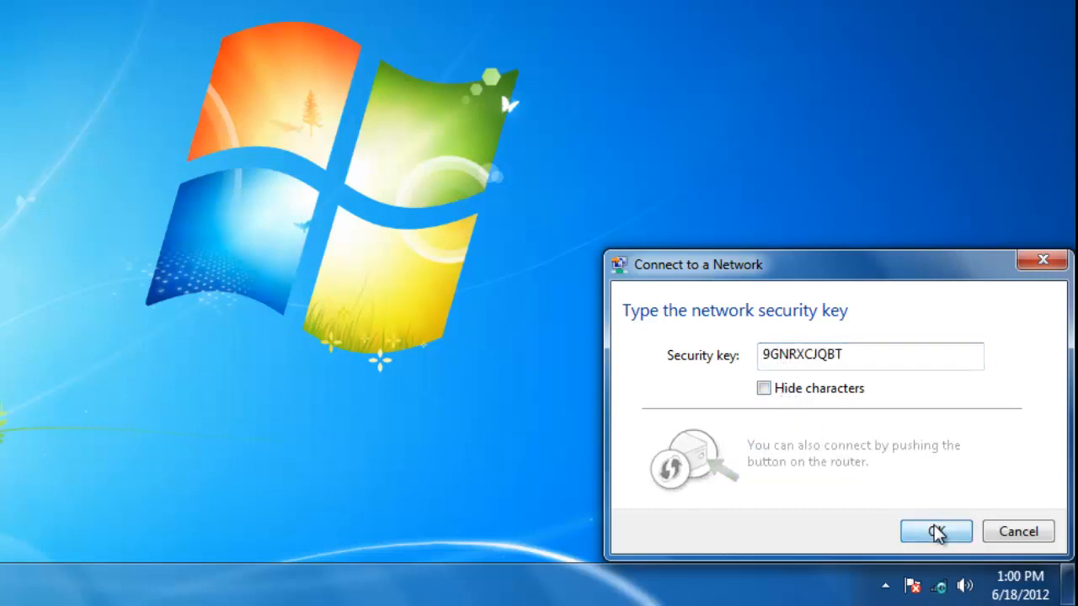
click(937, 533)
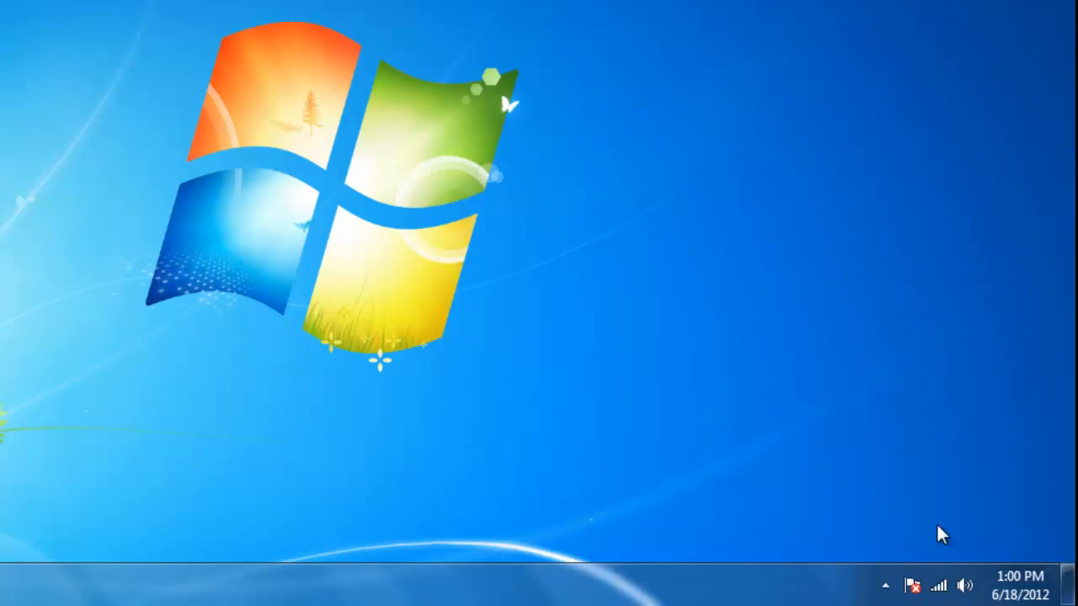
mouse_move(940, 586)
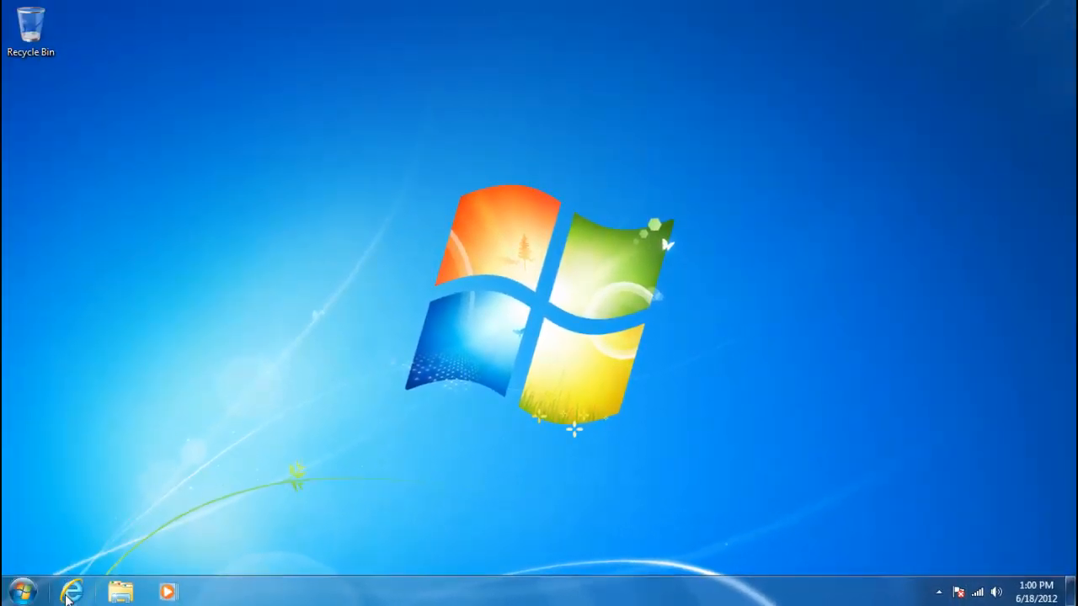
Launch Internet Explorer so Google loads, ready to search.
click(71, 591)
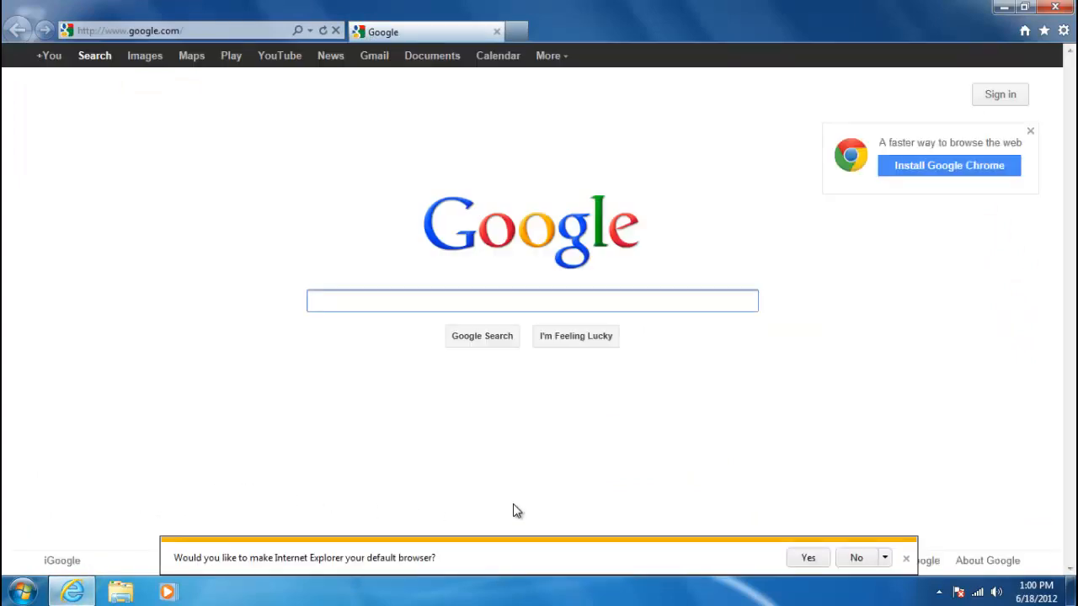
click(532, 300)
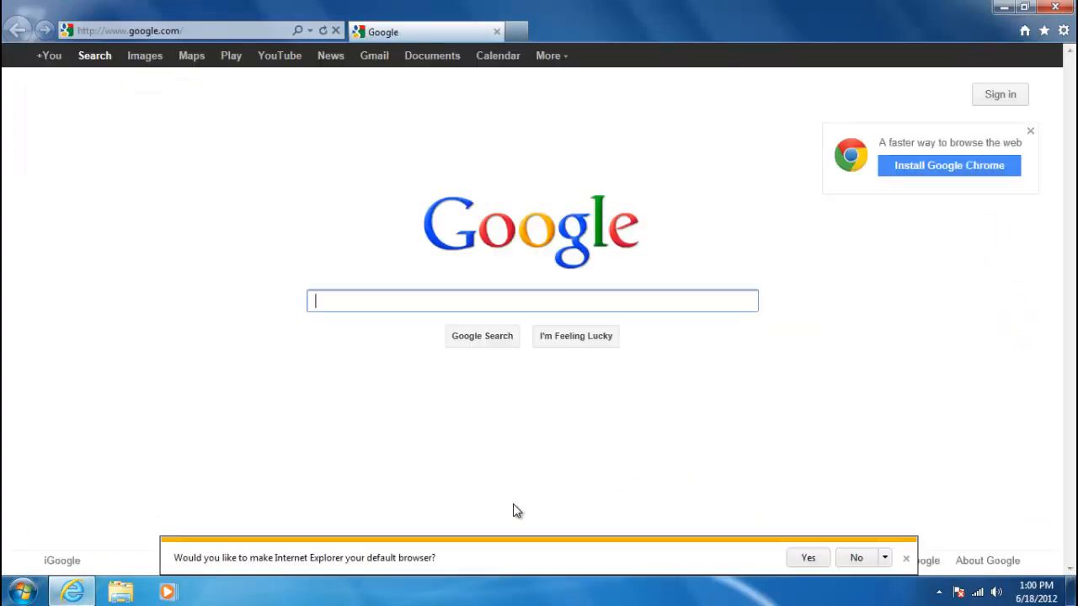